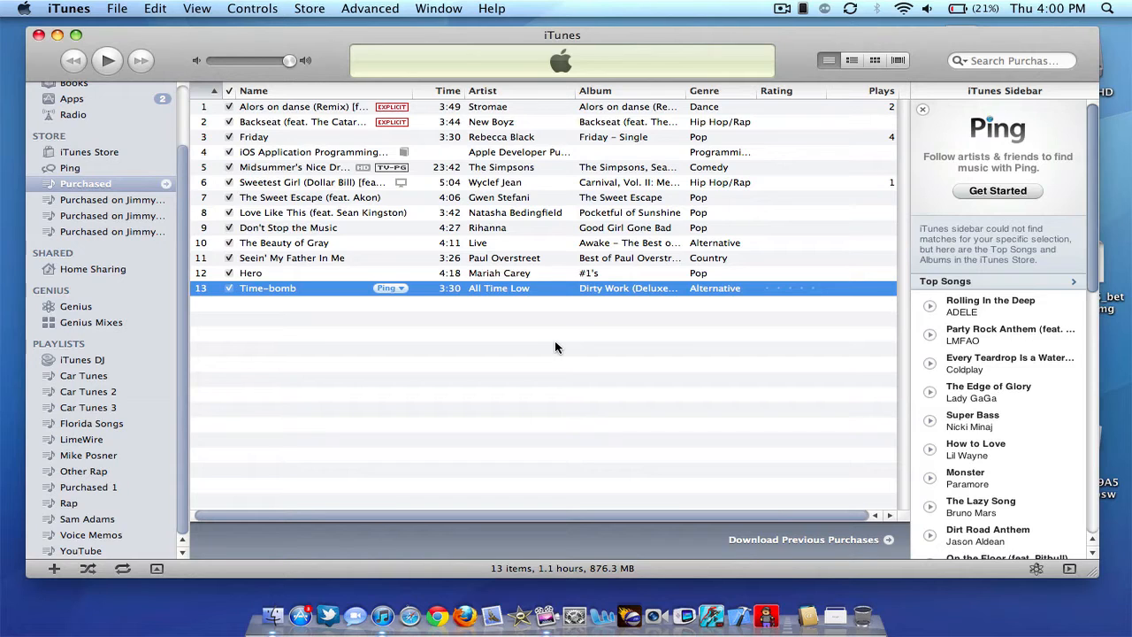
{"action": "mouse_move", "coordinate": [728, 502]}
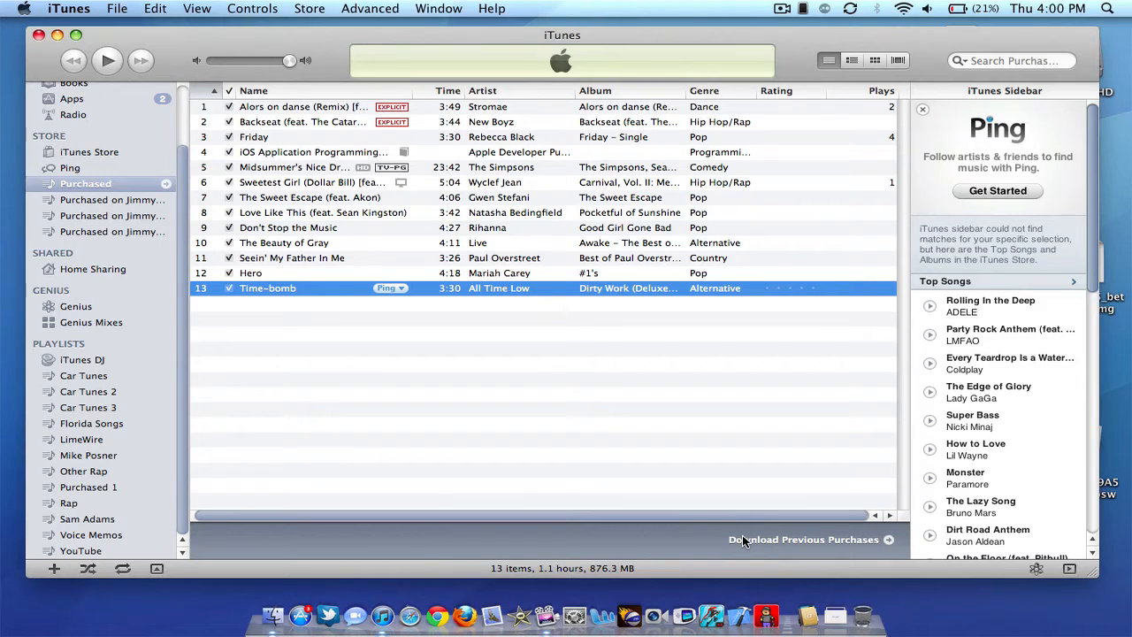
{"action": "mouse_move", "coordinate": [888, 541]}
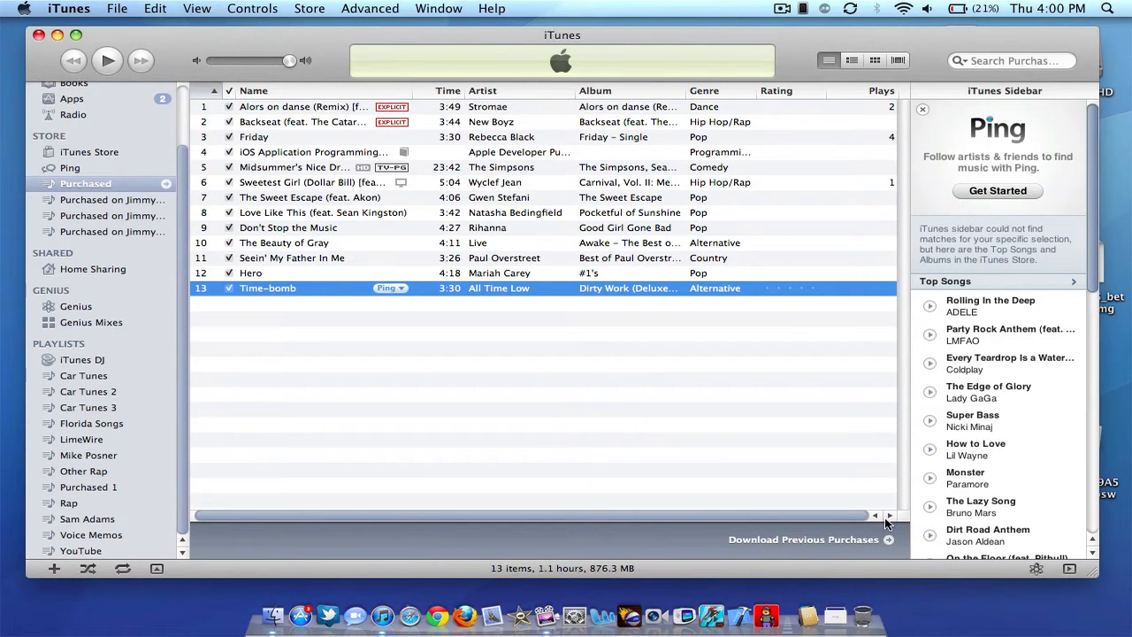
{"action": "mouse_move", "coordinate": [887, 549]}
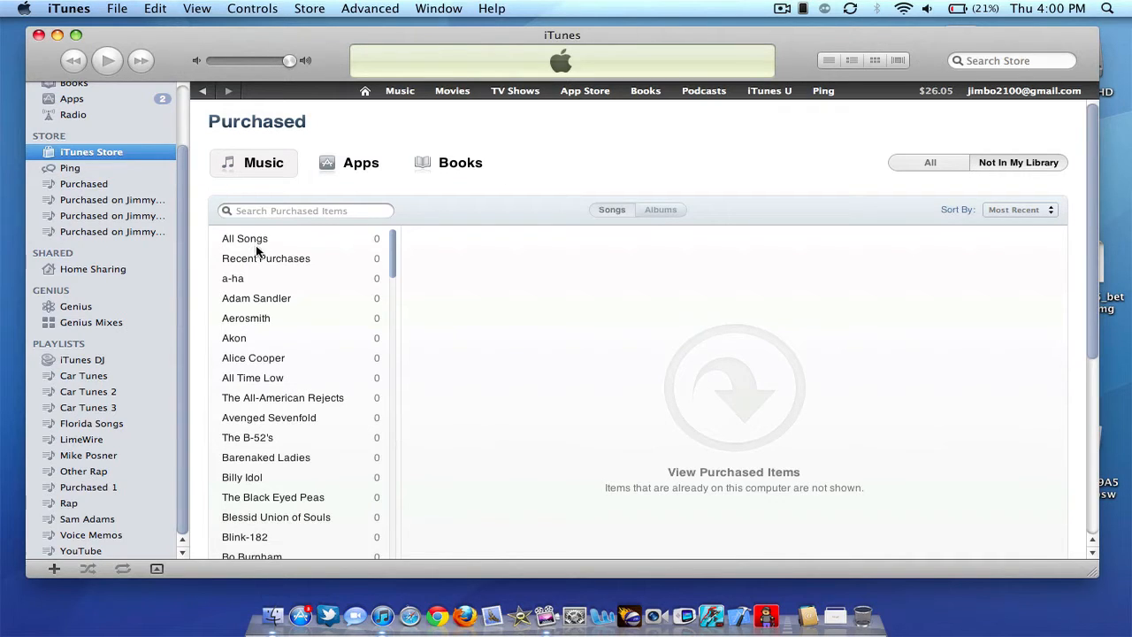
{"action": "mouse_move", "coordinate": [347, 166]}
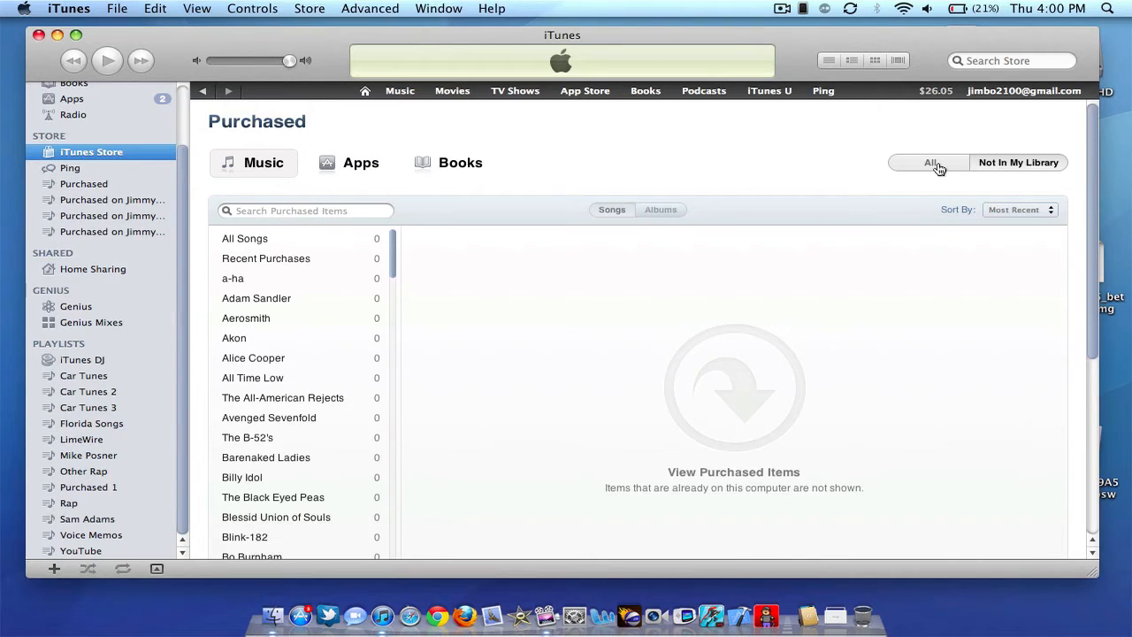
Review the purchased Apps and Books lists, finding no books available, then return to the previous list
{"action": "left_click", "coordinate": [361, 162]}
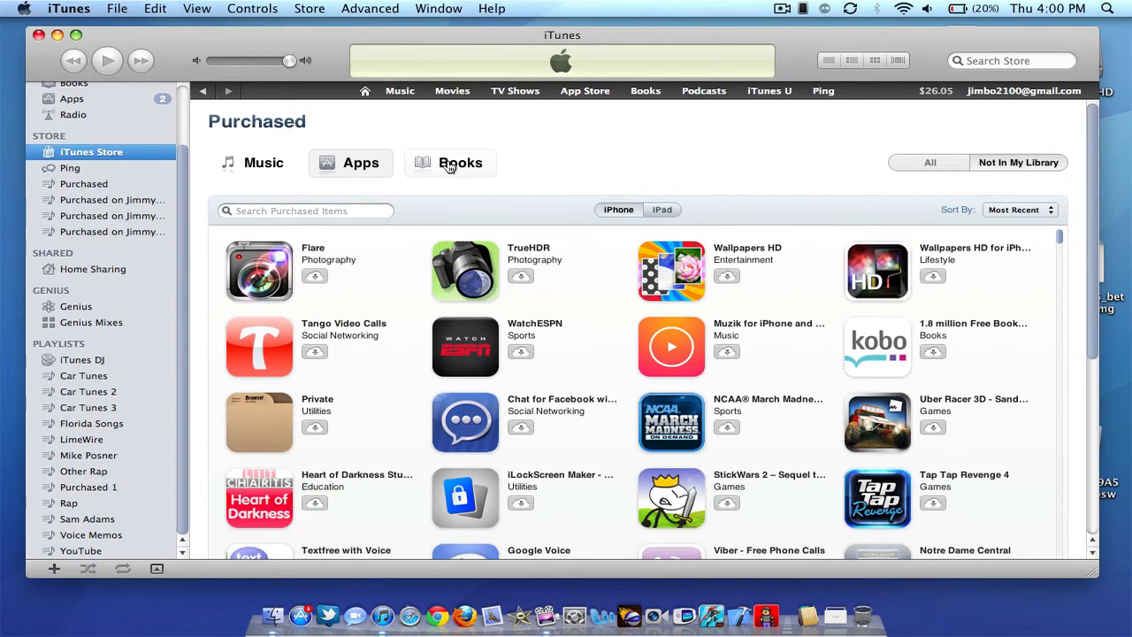
{"action": "left_click", "coordinate": [460, 163]}
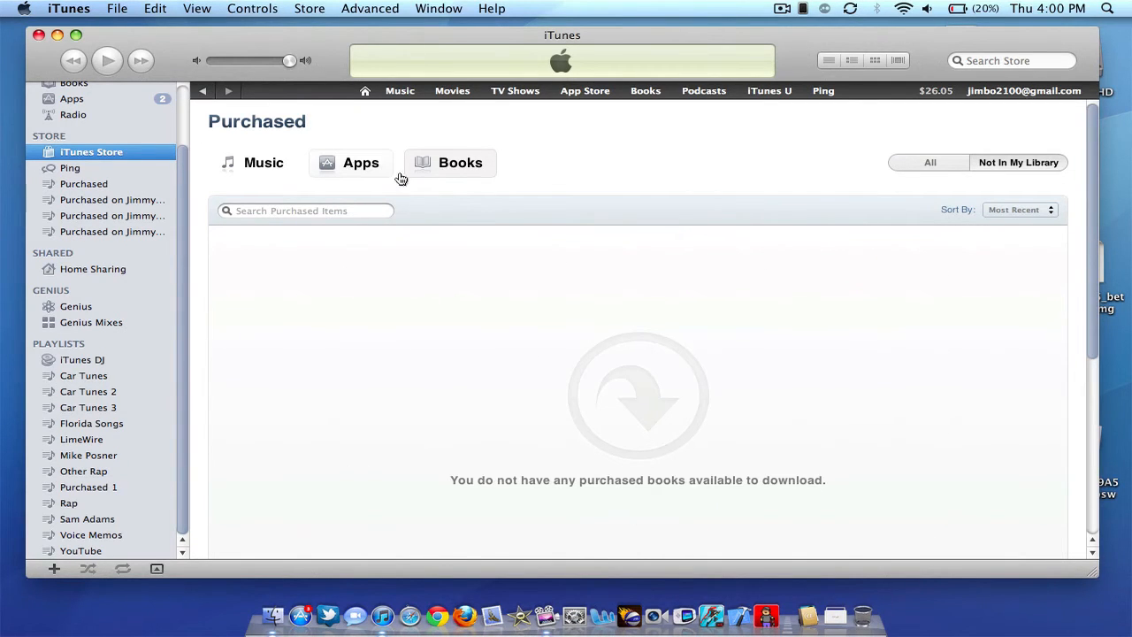
{"action": "left_click", "coordinate": [361, 163]}
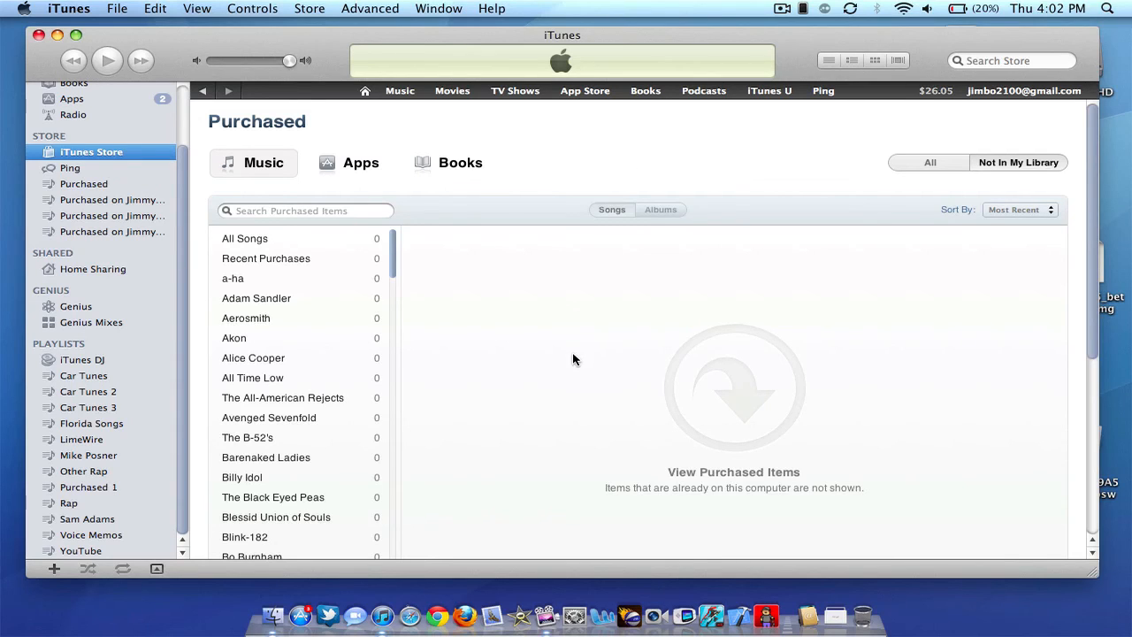
{"action": "mouse_move", "coordinate": [576, 390]}
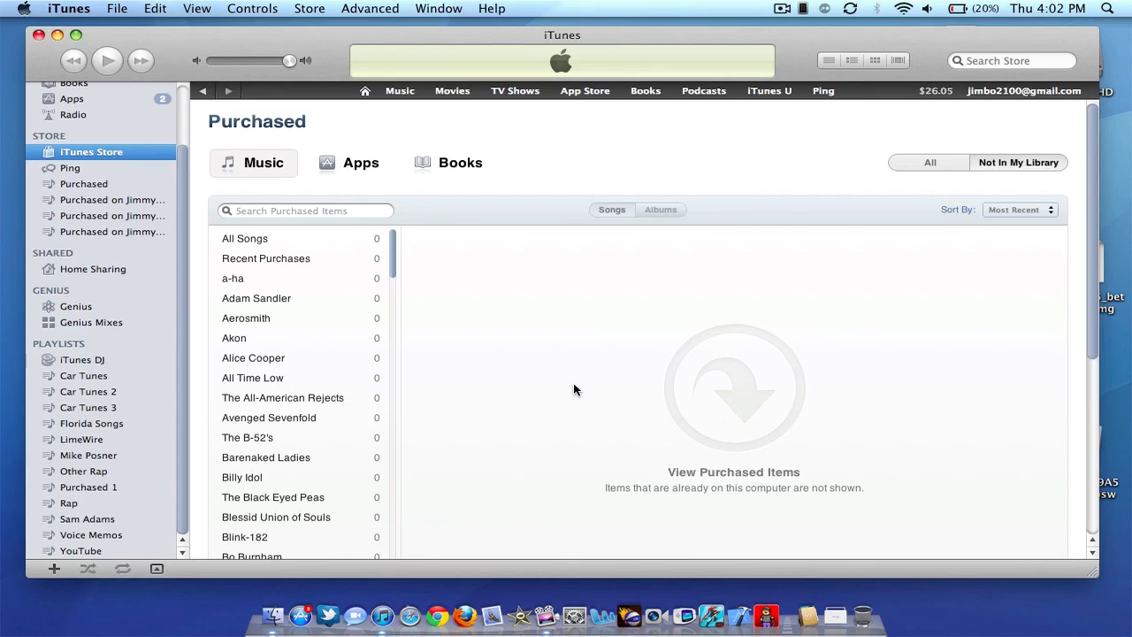